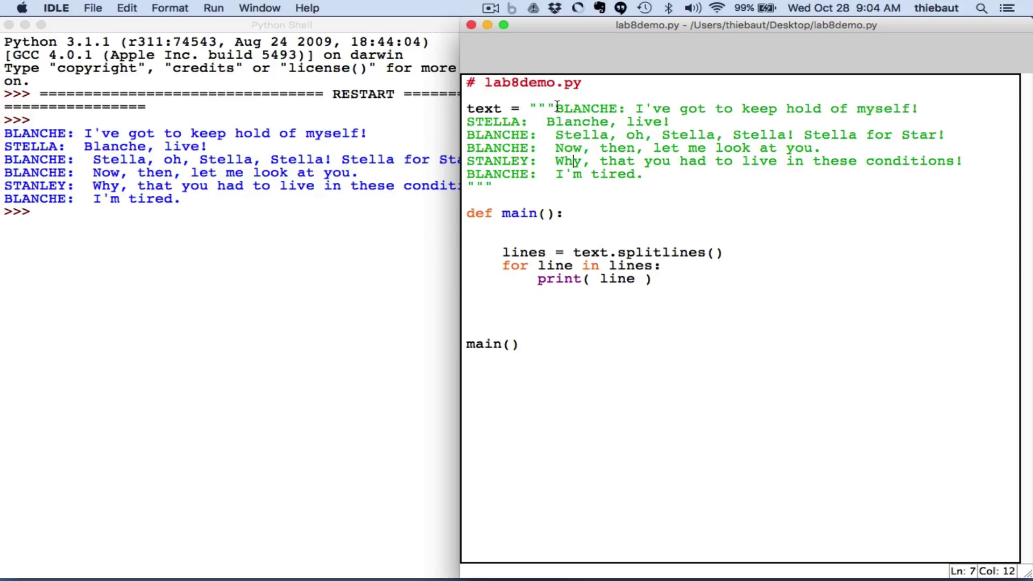
# Rerun lab8demo.py and review the dialogue text, STANLEY's name and the split text variable.
pyautogui.moveTo(556, 109); pyautogui.dragTo(636, 174)
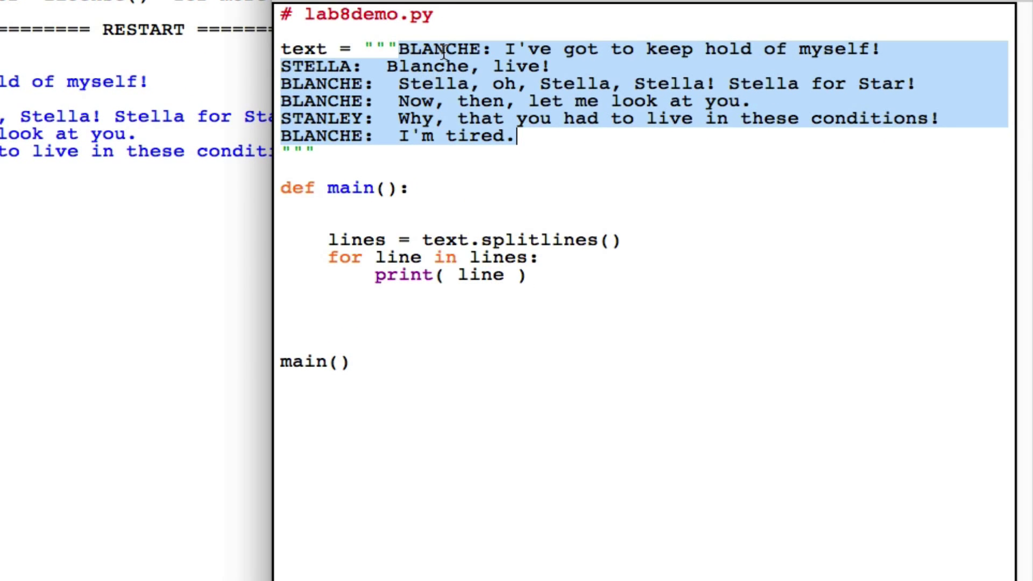
pyautogui.moveTo(482, 84)
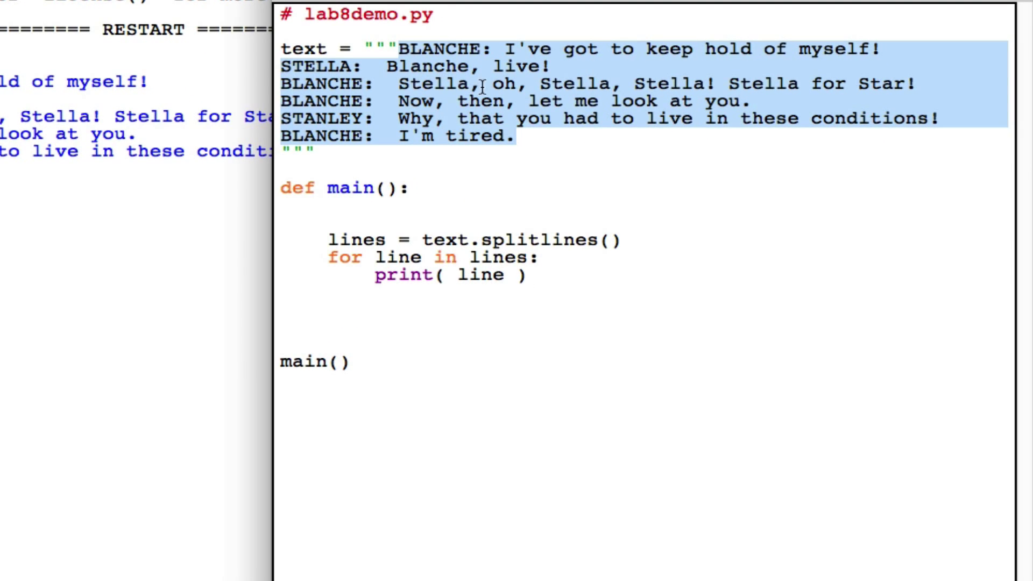
pyautogui.moveTo(476, 67)
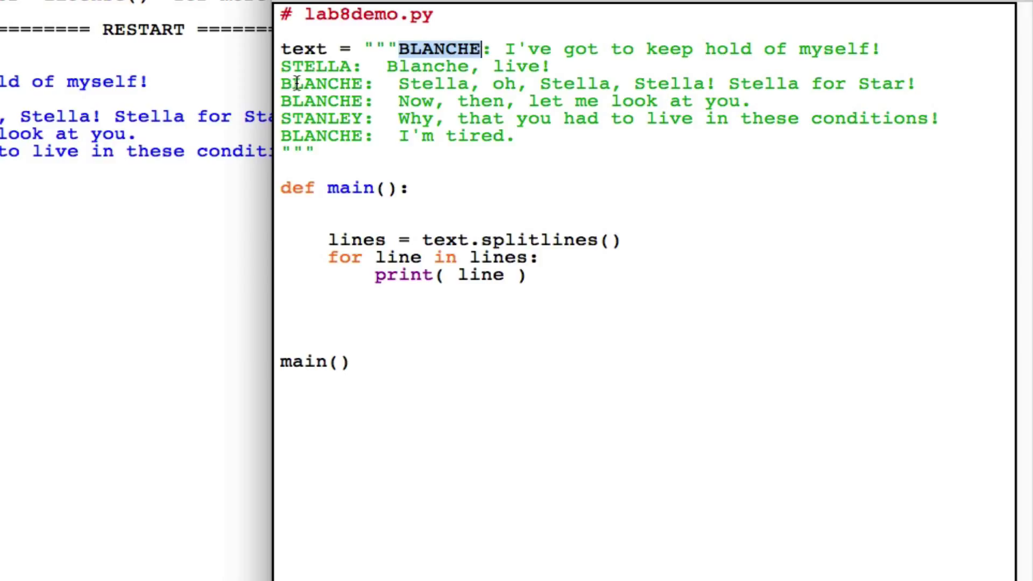
pyautogui.click(323, 84)
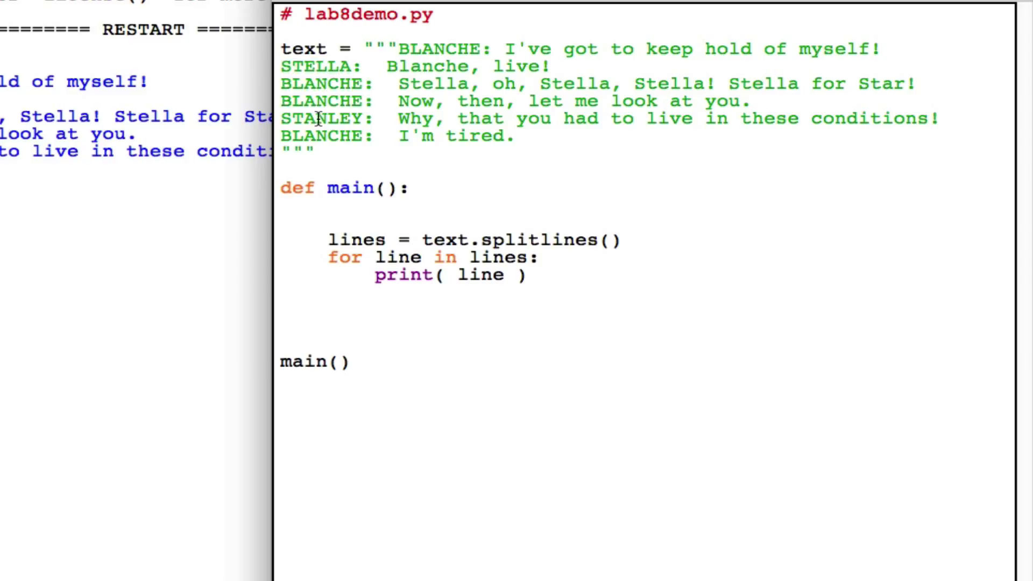
pyautogui.doubleClick(323, 118)
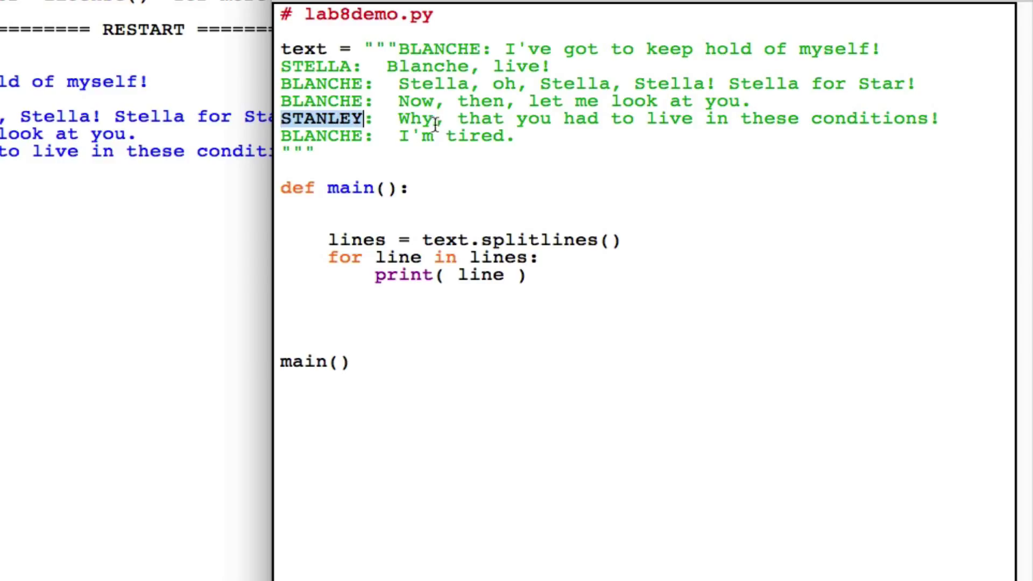
pyautogui.moveTo(487, 122)
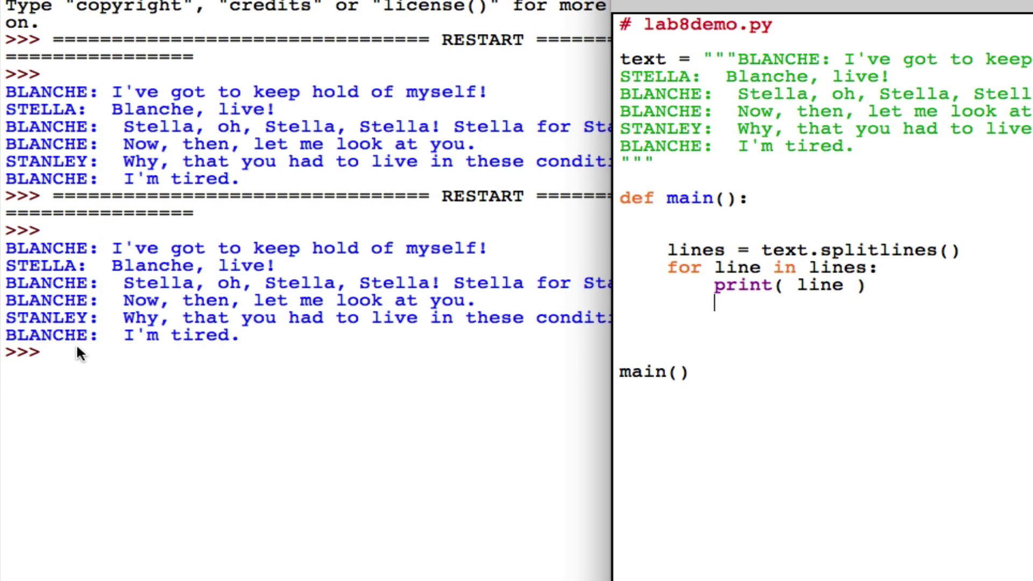
pyautogui.moveTo(787, 249)
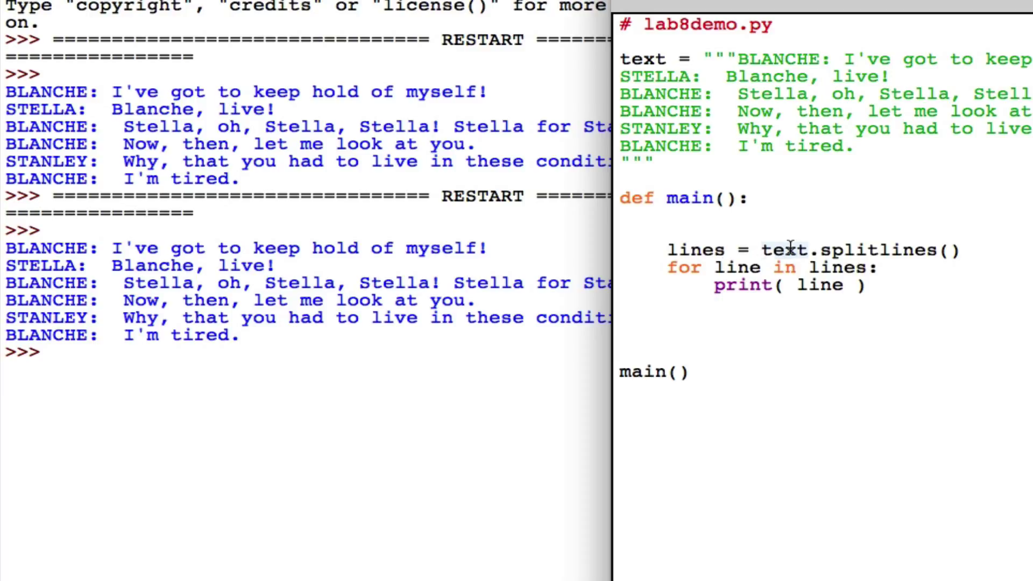
pyautogui.doubleClick(782, 250)
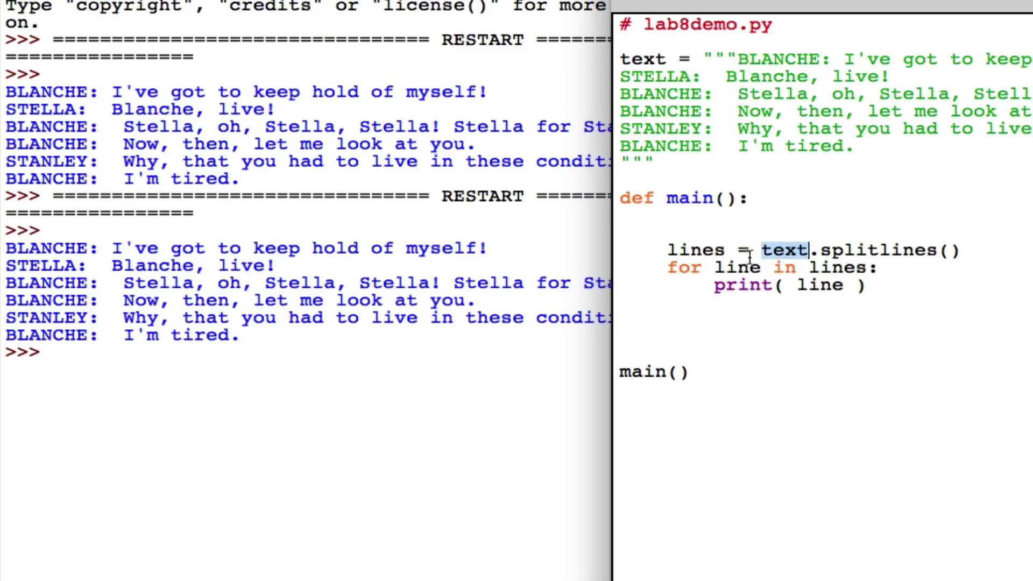
pyautogui.moveTo(876, 249)
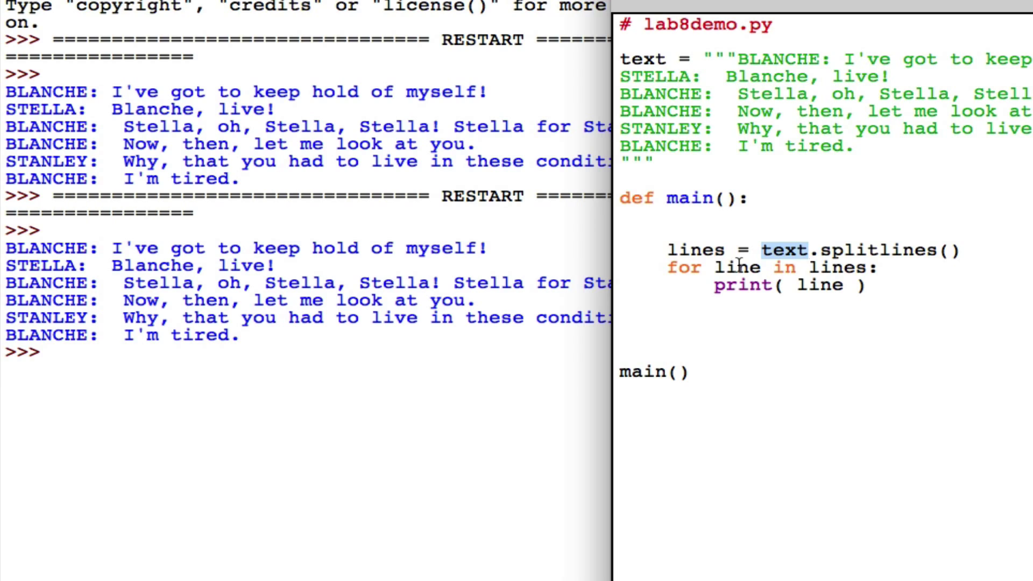
pyautogui.moveTo(409, 338)
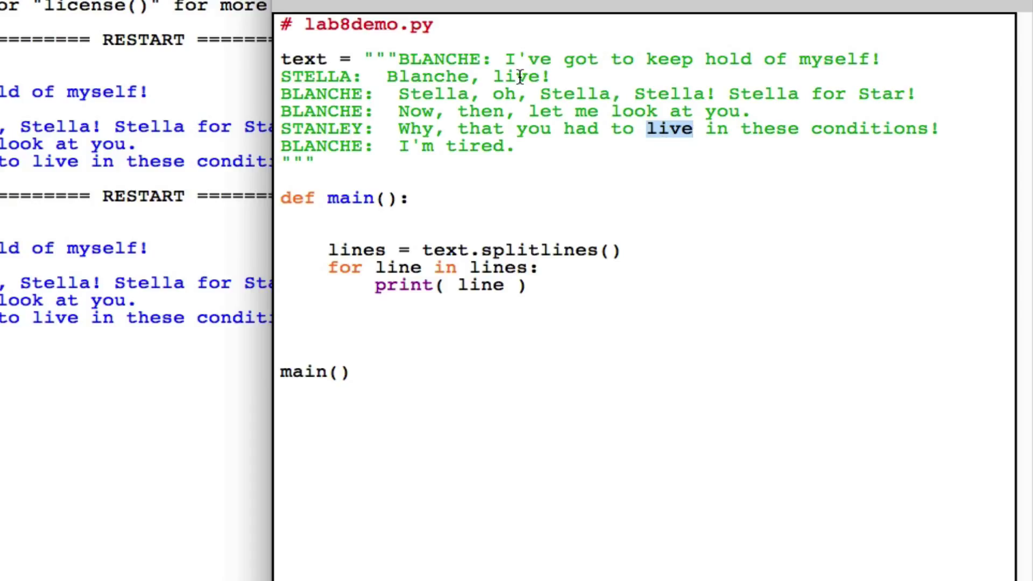
# Guard print( line ) with if line.find( "live" ) != -1 so only matching lines print.
pyautogui.doubleClick(520, 75)
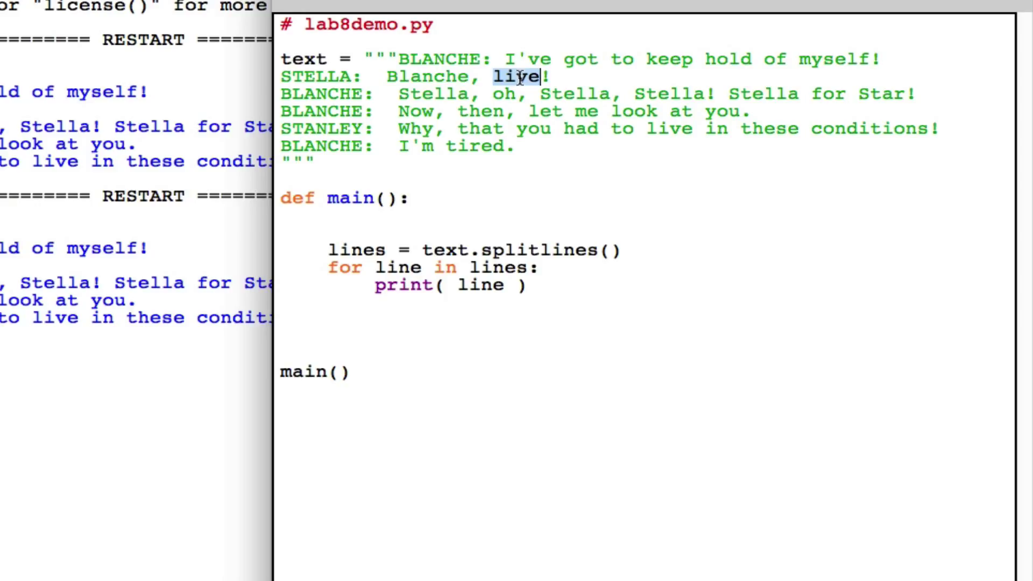
pyautogui.moveTo(545, 268)
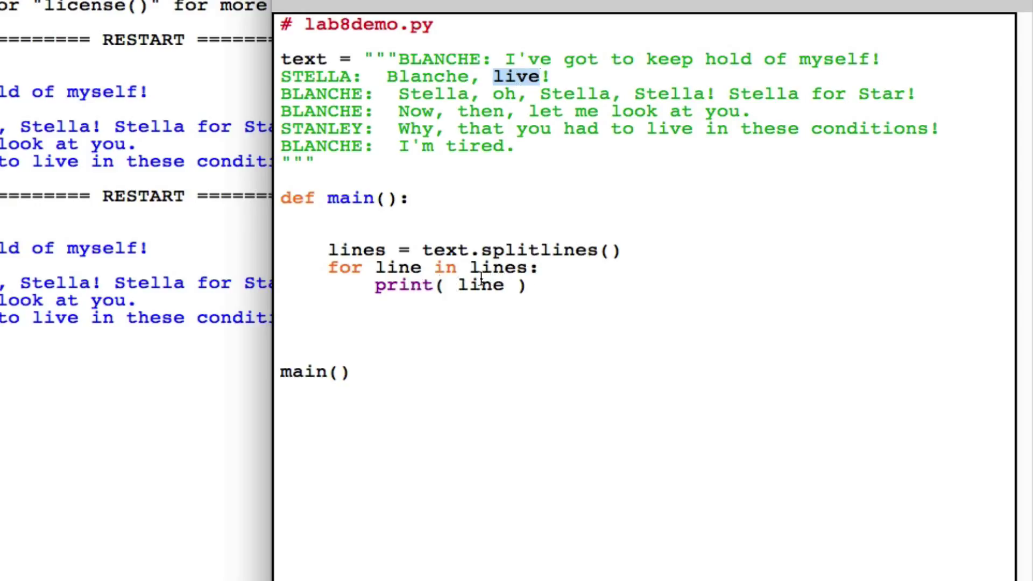
pyautogui.moveTo(515, 319)
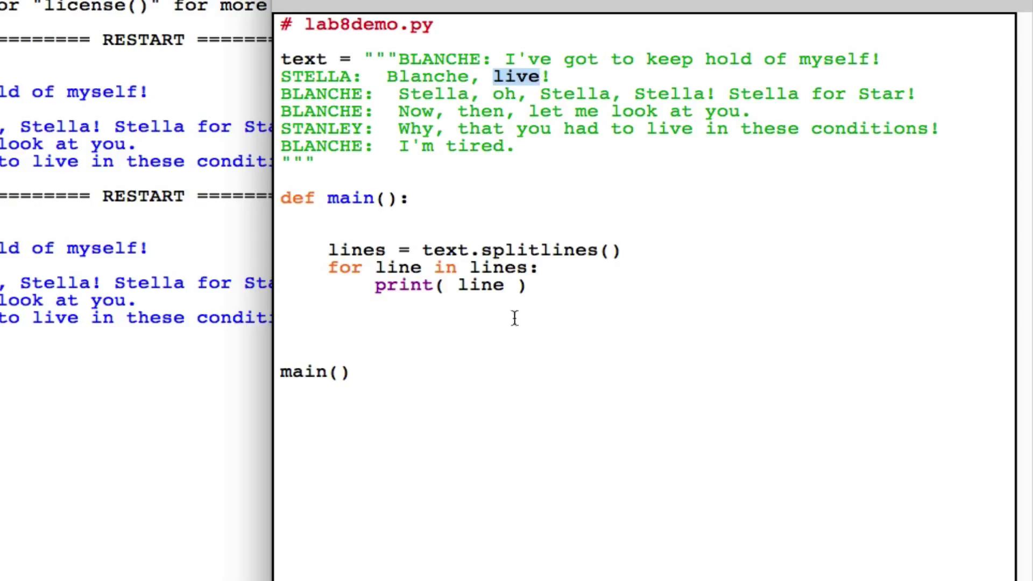
pyautogui.write('if line.find')
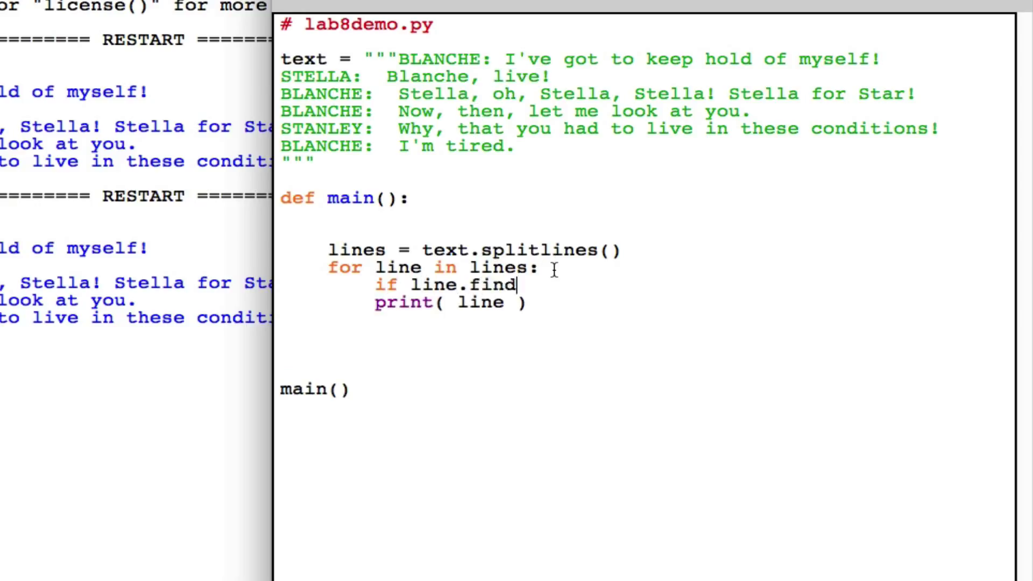
pyautogui.write('( "live"')
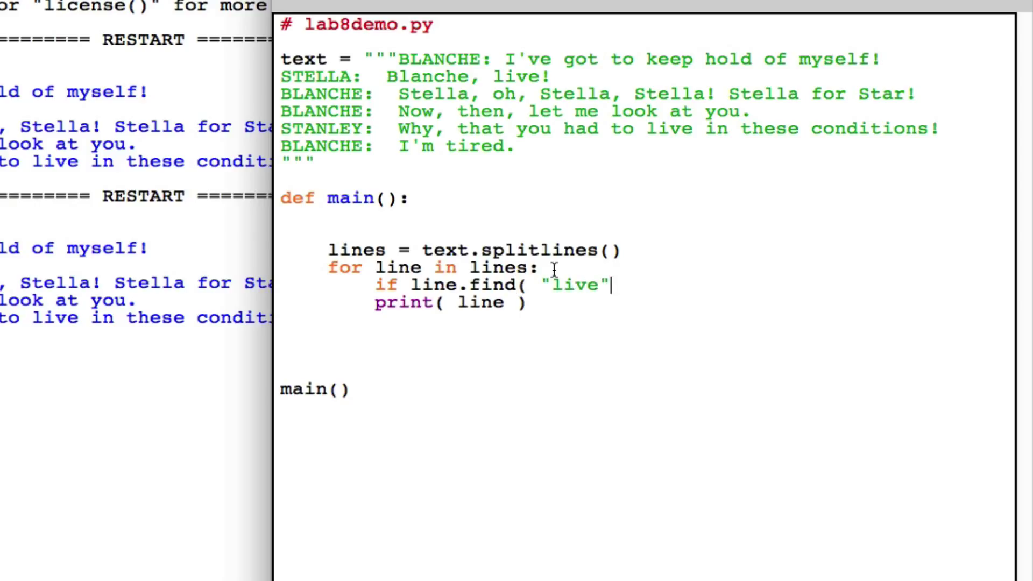
pyautogui.write(')!=-1:')
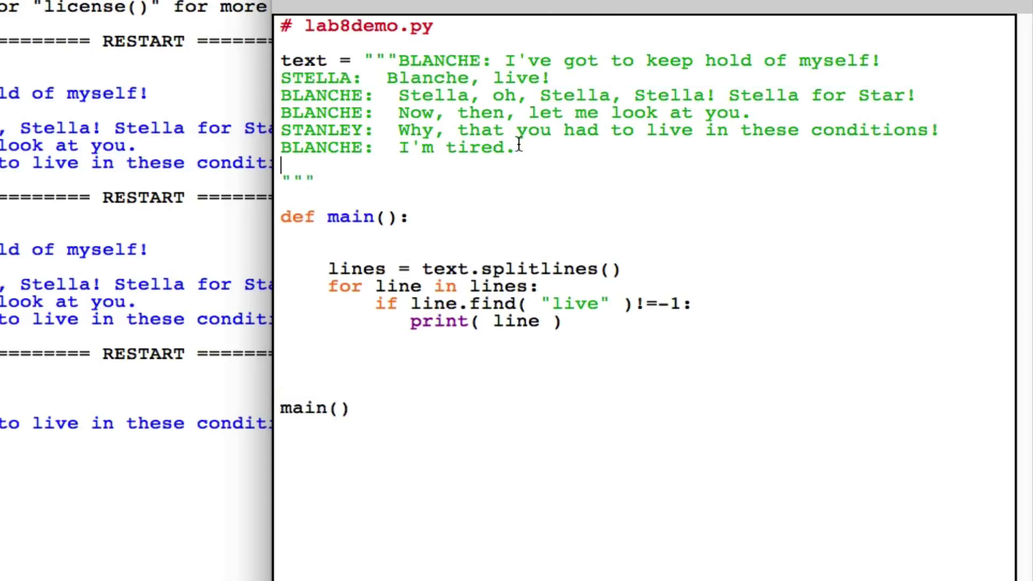
# Append the line STELLA: Blanche, live! to the triple-quoted dialogue text.
pyautogui.write('STELLA:  Blanche, live!')
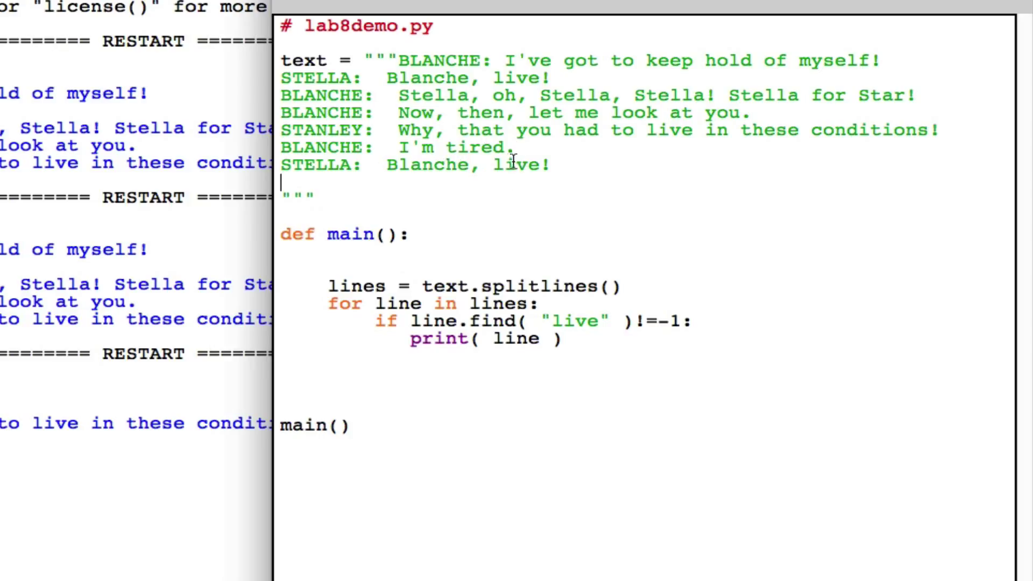
pyautogui.doubleClick(518, 166)
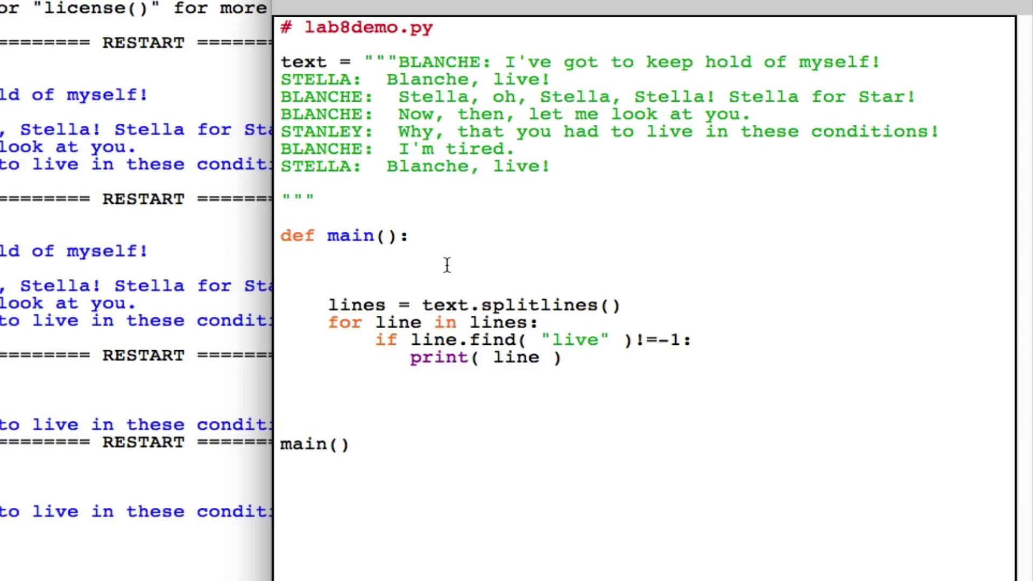
# Initialize countStella = 0 and nest an if line.find( "STELLA" ) != -1 check inside the live test.
pyautogui.write('coun')
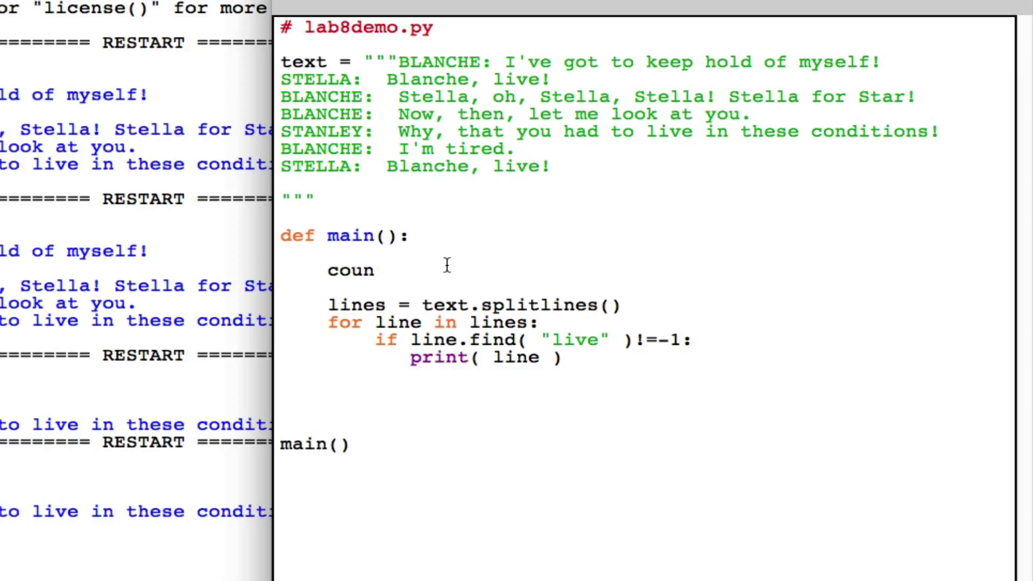
pyautogui.write('tS')
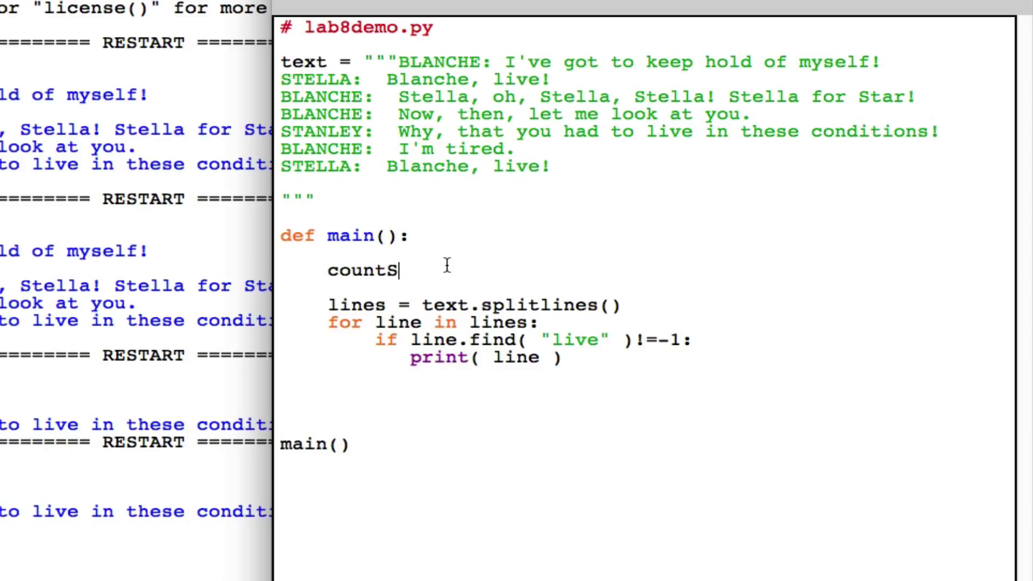
pyautogui.write('tella')
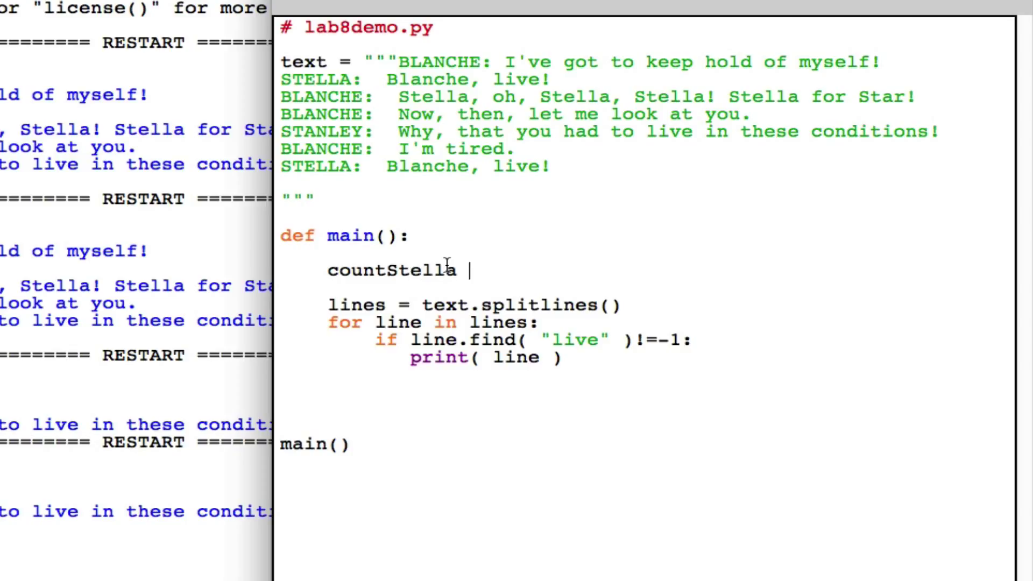
pyautogui.write('= 0')
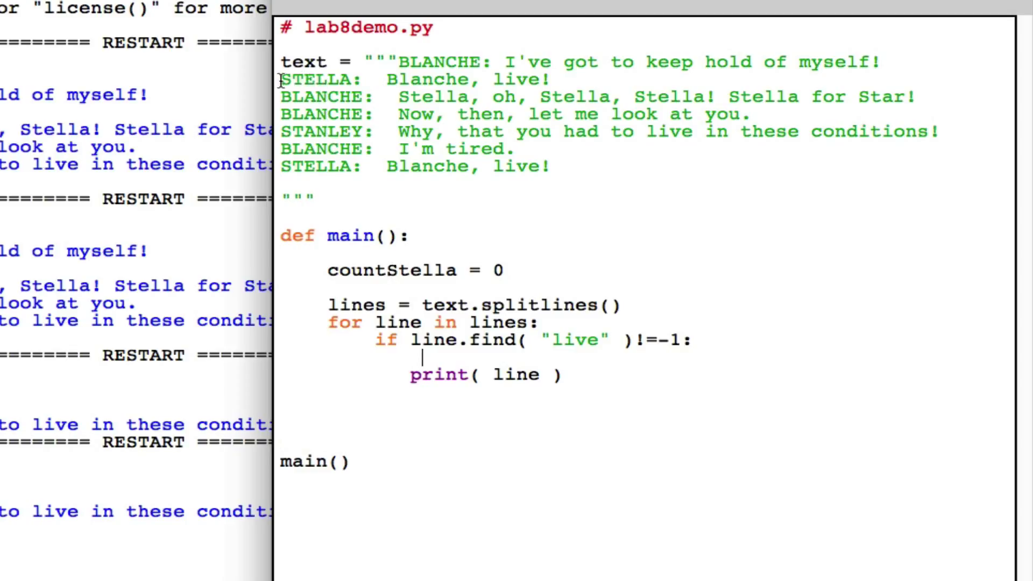
pyautogui.doubleClick(320, 79)
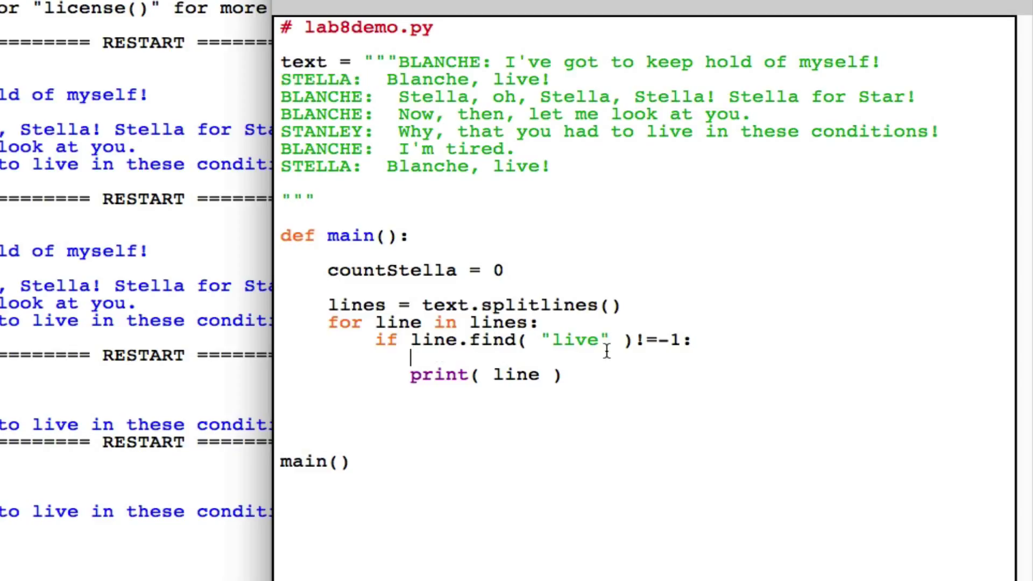
pyautogui.write('if line.fin')
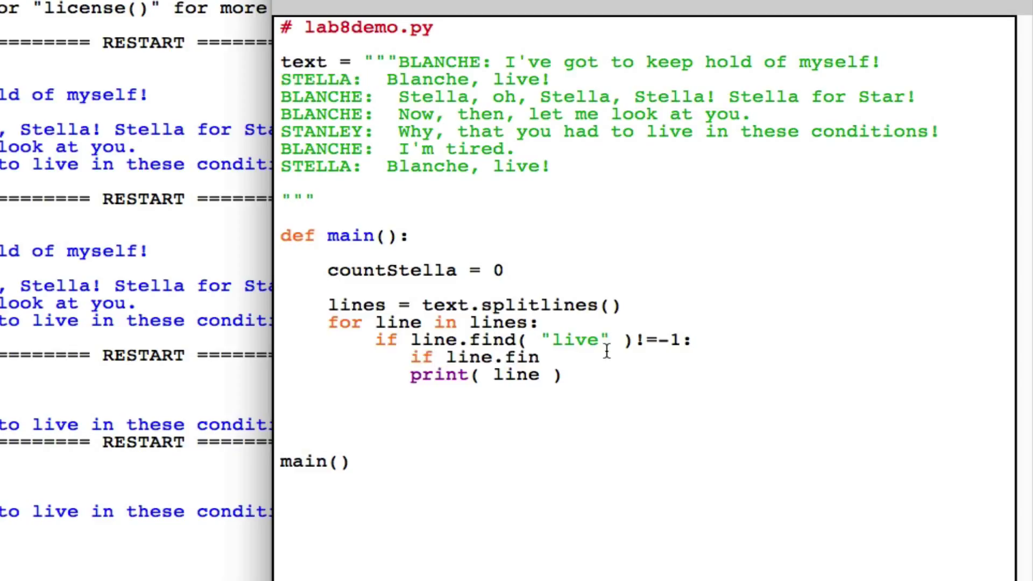
pyautogui.write('d( "STELLA:')
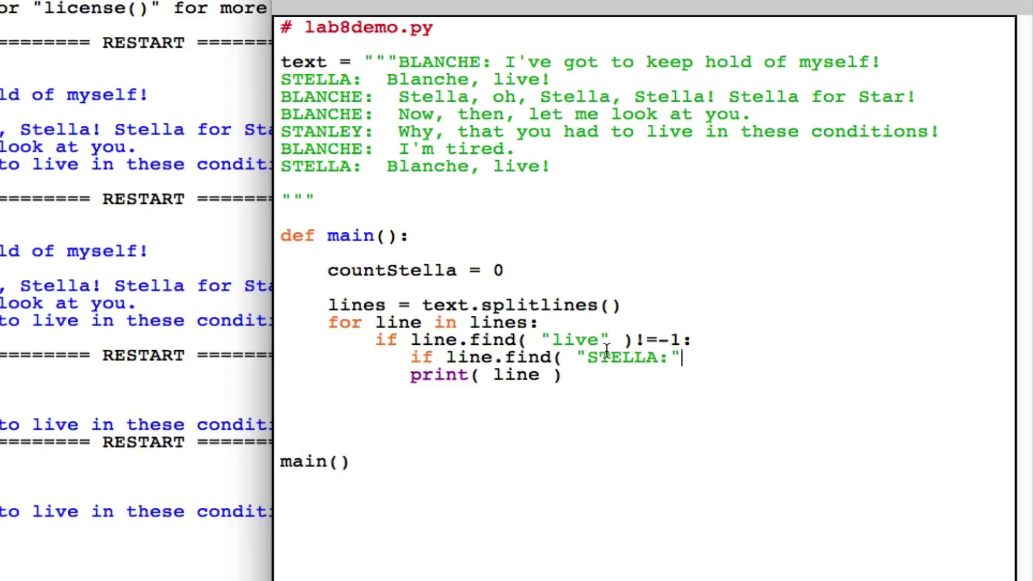
pyautogui.write(') != -1:')
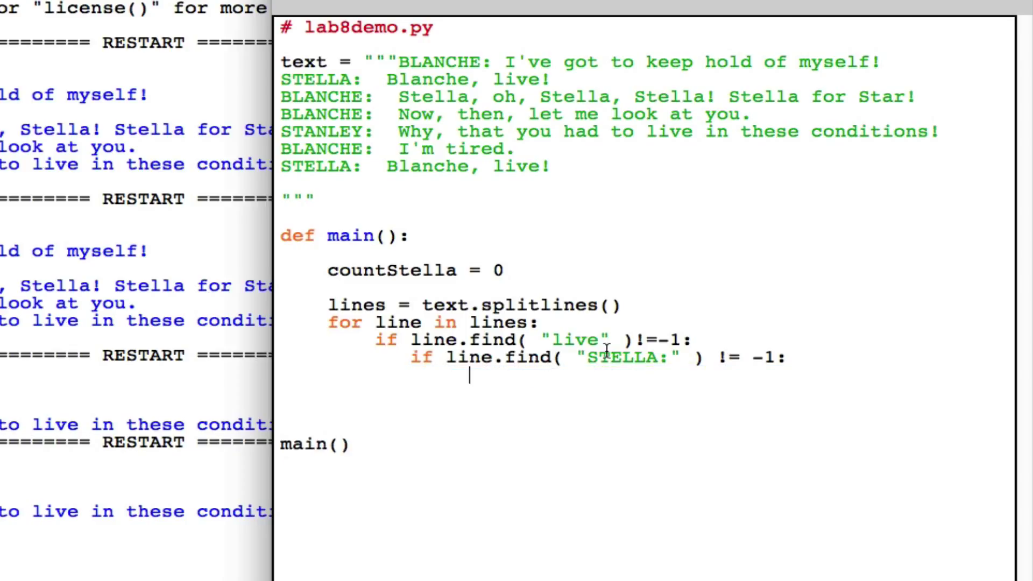
# Increment countStella on each match, print( countStella ) after the loop, and run to get 2.
pyautogui.write('countStell')
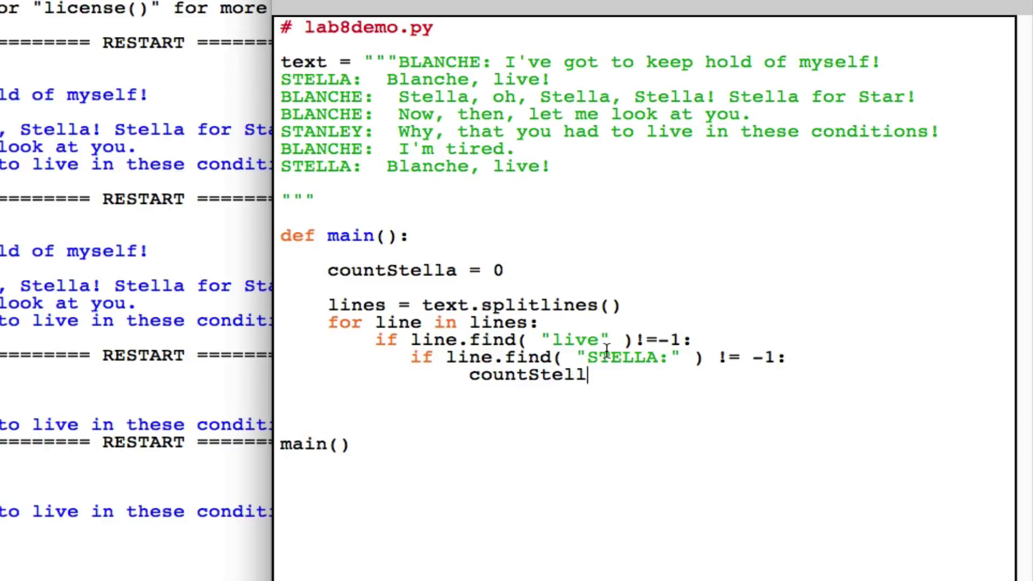
pyautogui.write('a = count')
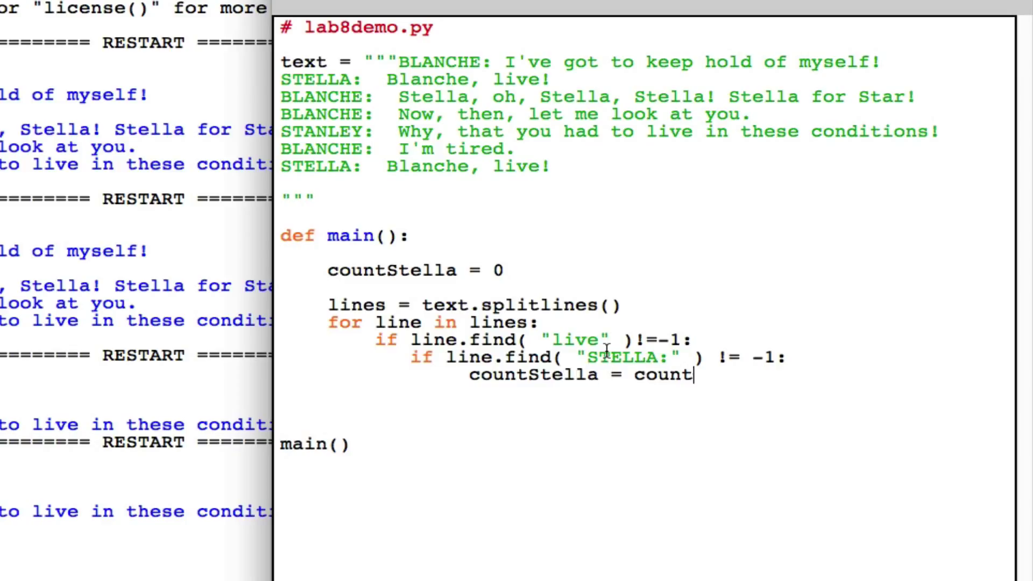
pyautogui.write('Stella + 1')
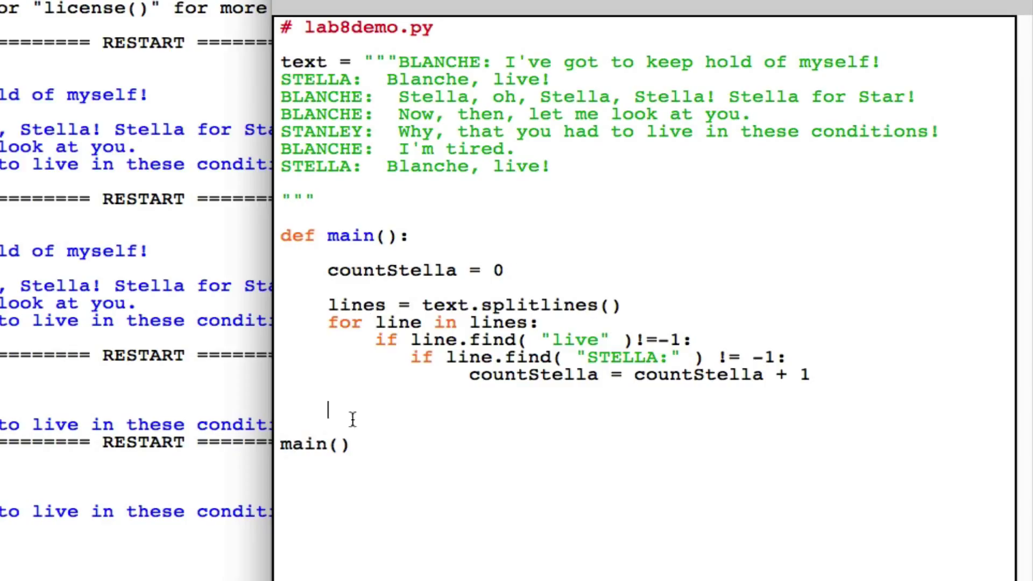
pyautogui.write('print')
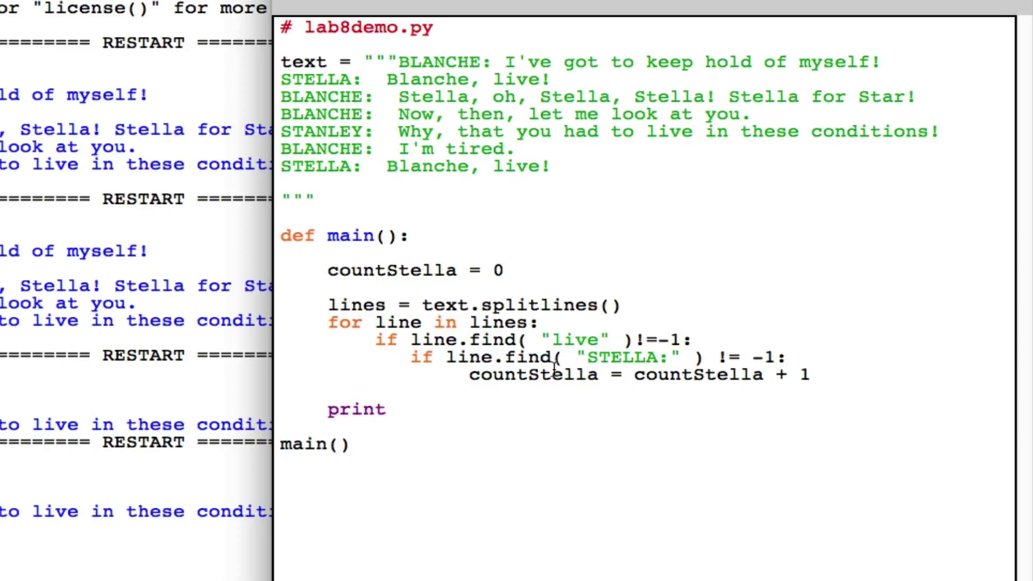
pyautogui.write('( count')
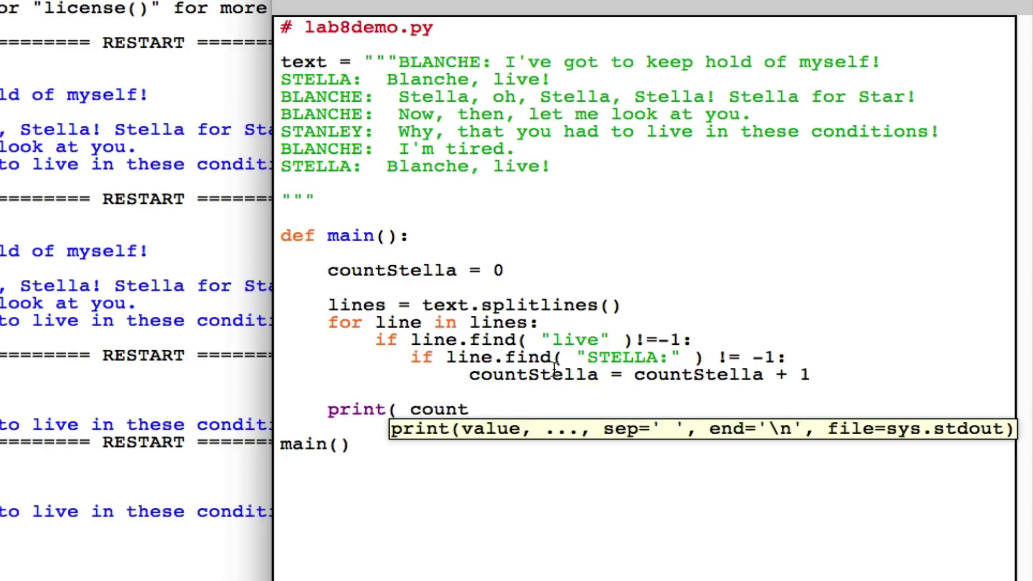
pyautogui.write('Stella )')
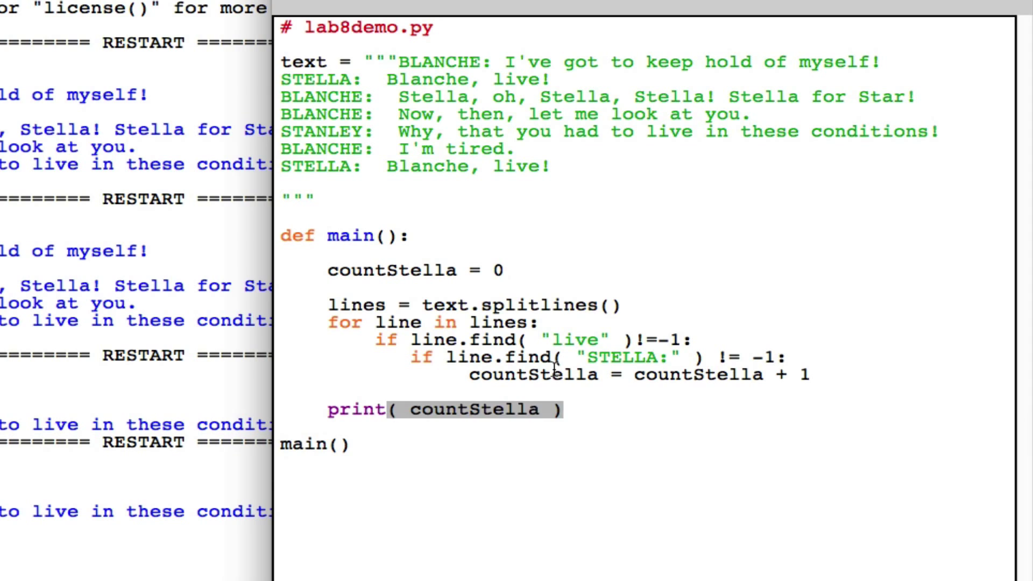
pyautogui.press('enter')
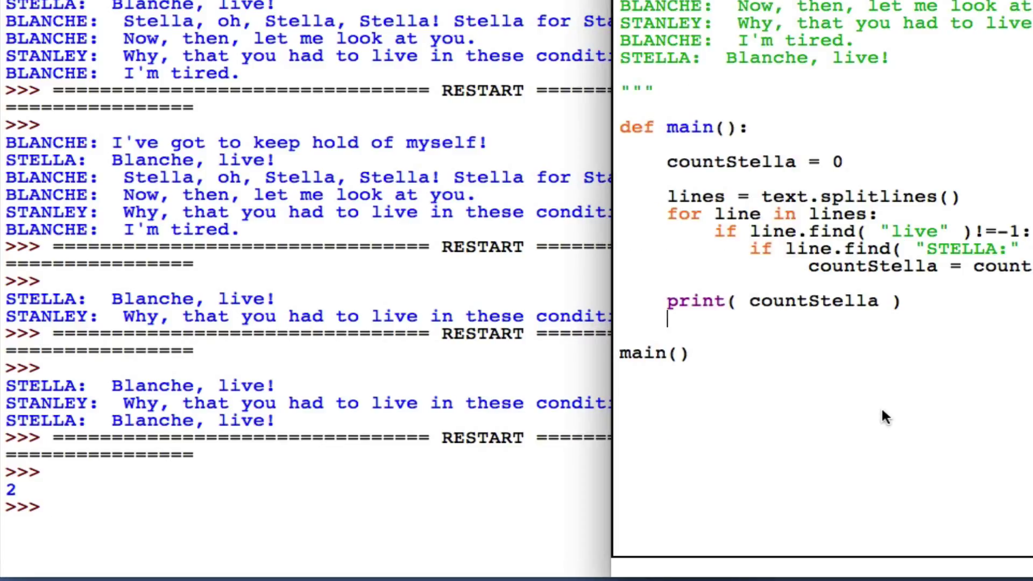
pyautogui.moveTo(726, 127)
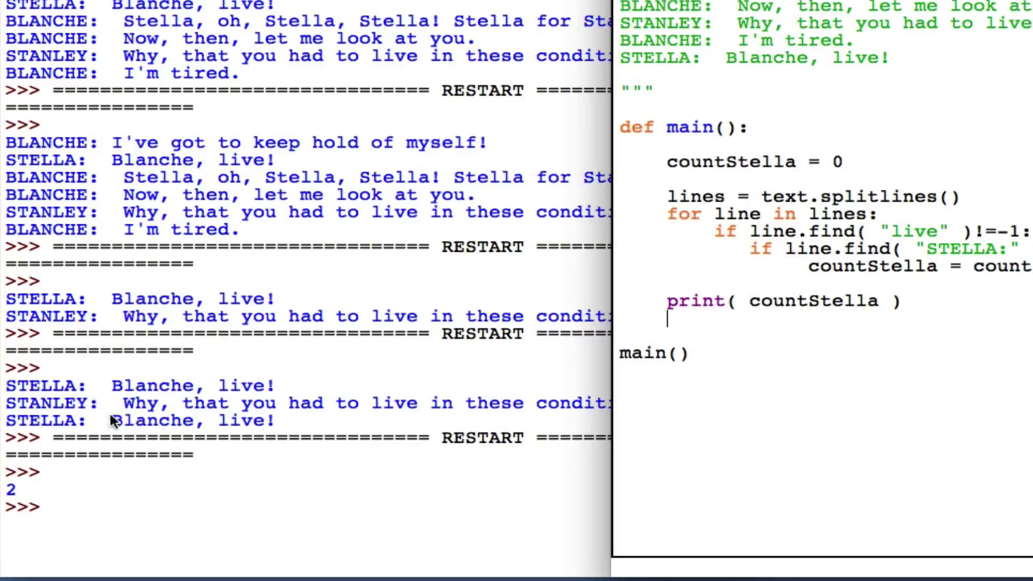
# Pick out the word live in a STELLA output line of the shell.
pyautogui.doubleClick(245, 385)
pyautogui.write('ste')
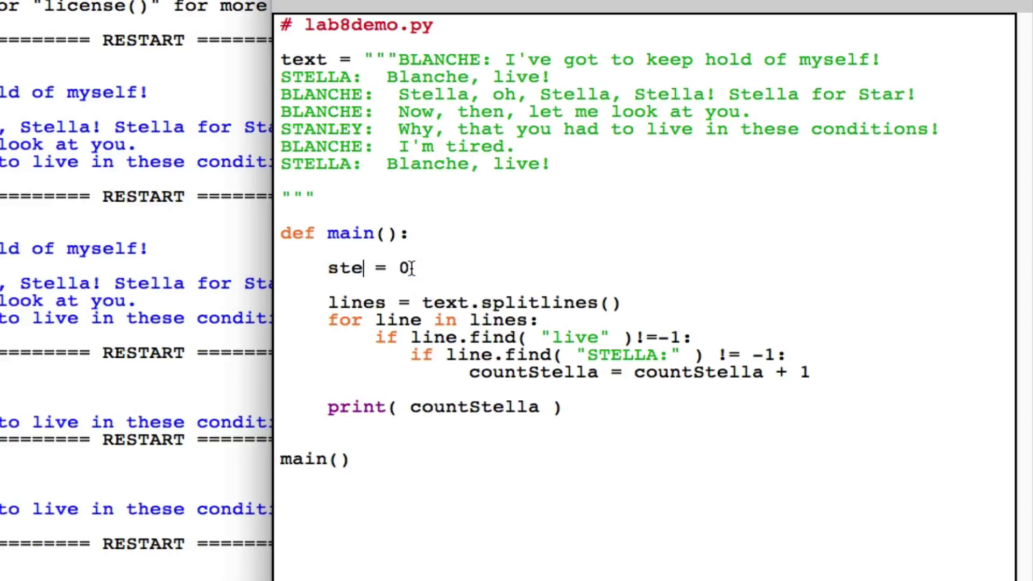
# Rename the counter initialization to stellaSays = False.
pyautogui.write('lla')
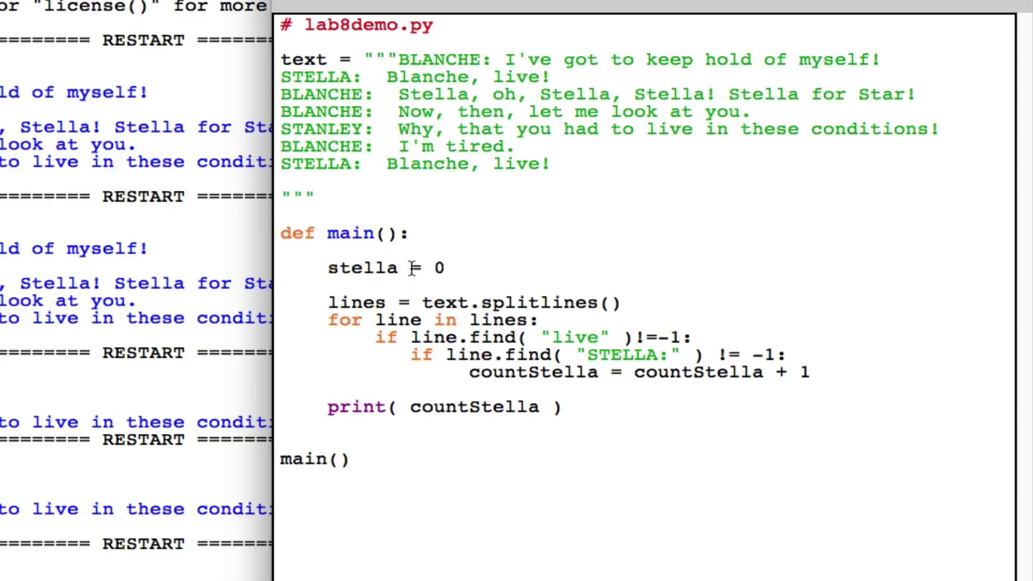
pyautogui.write('Sa')
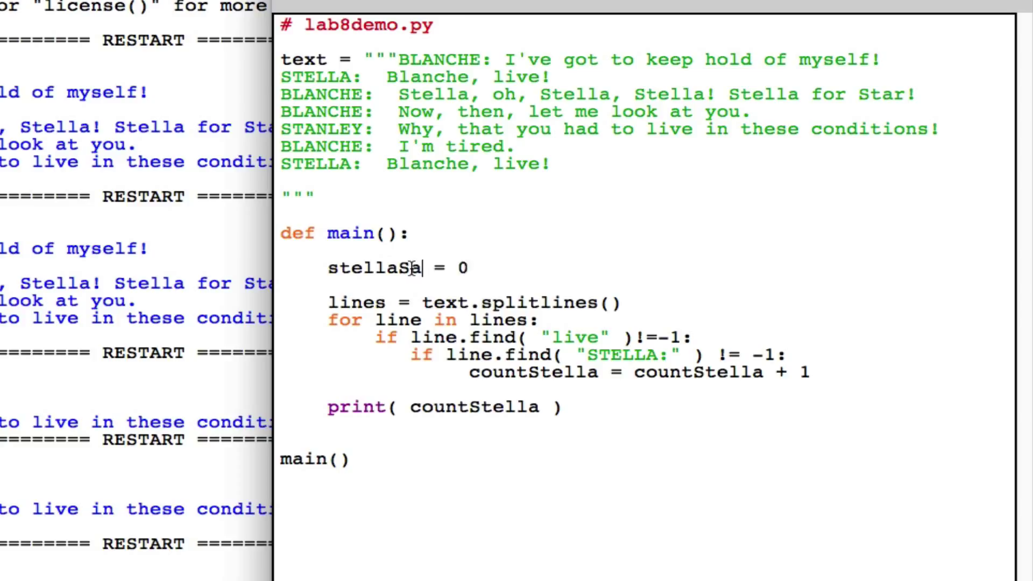
pyautogui.write('ys')
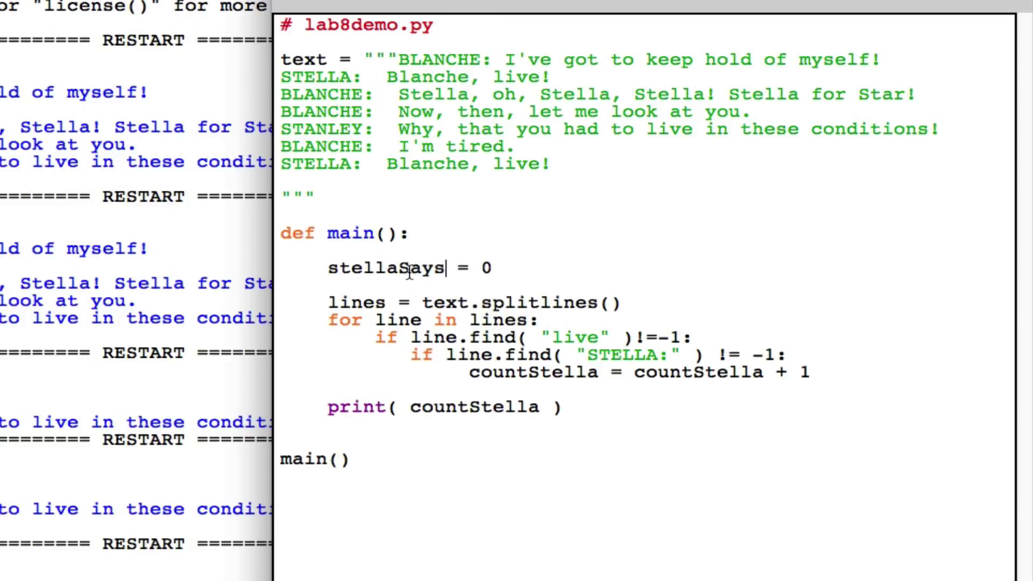
pyautogui.moveTo(487, 267)
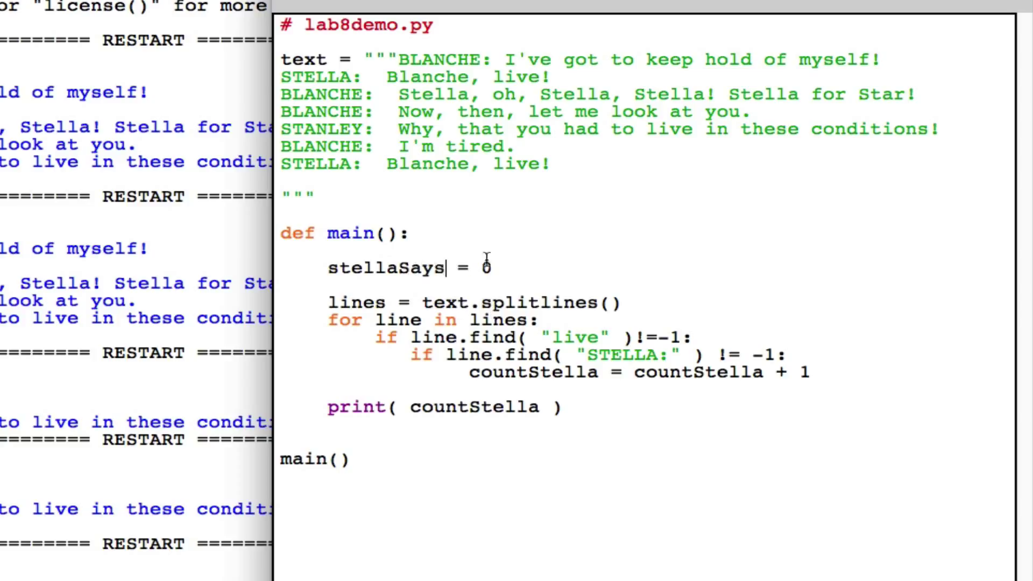
pyautogui.write('Fal')
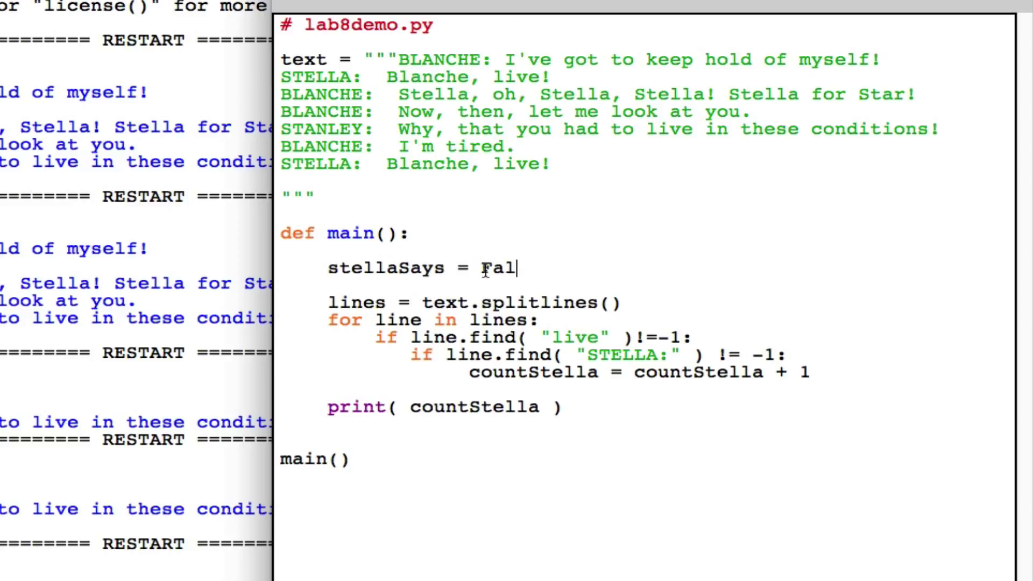
pyautogui.write('se')
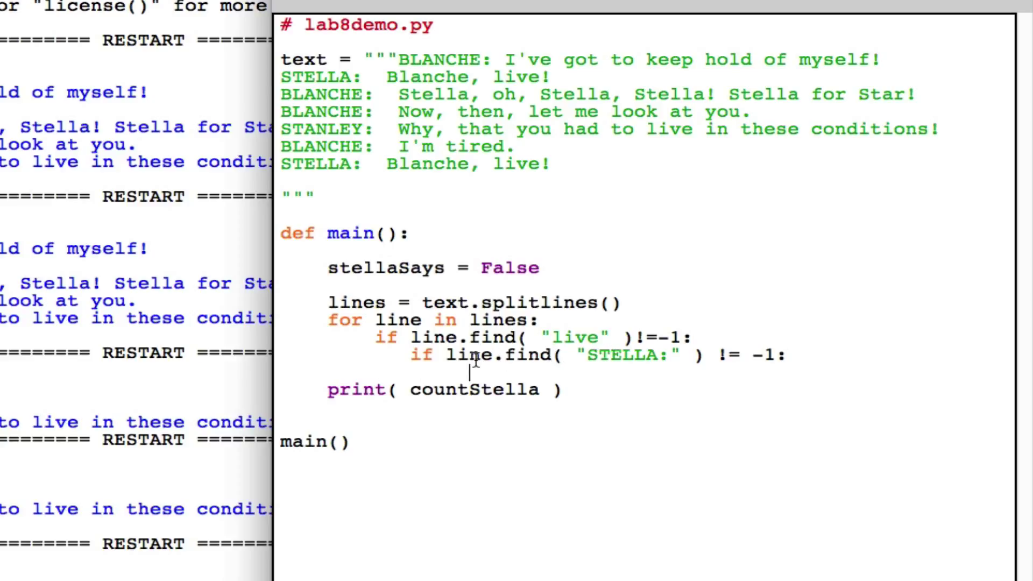
# Set stellaSays = True inside the STELLA match and print( stellaSays ) after the loop.
pyautogui.write('stella')
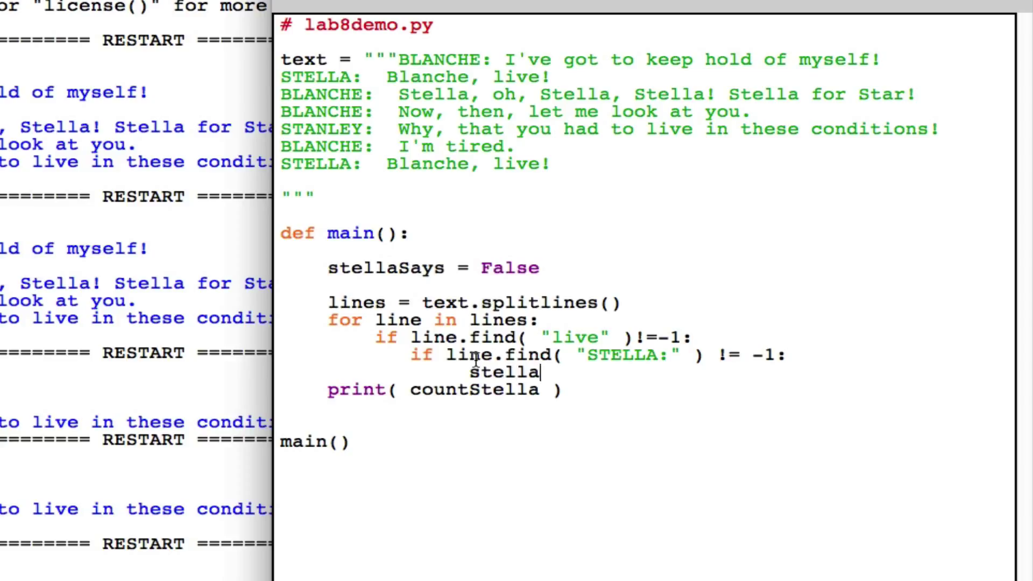
pyautogui.write('Says')
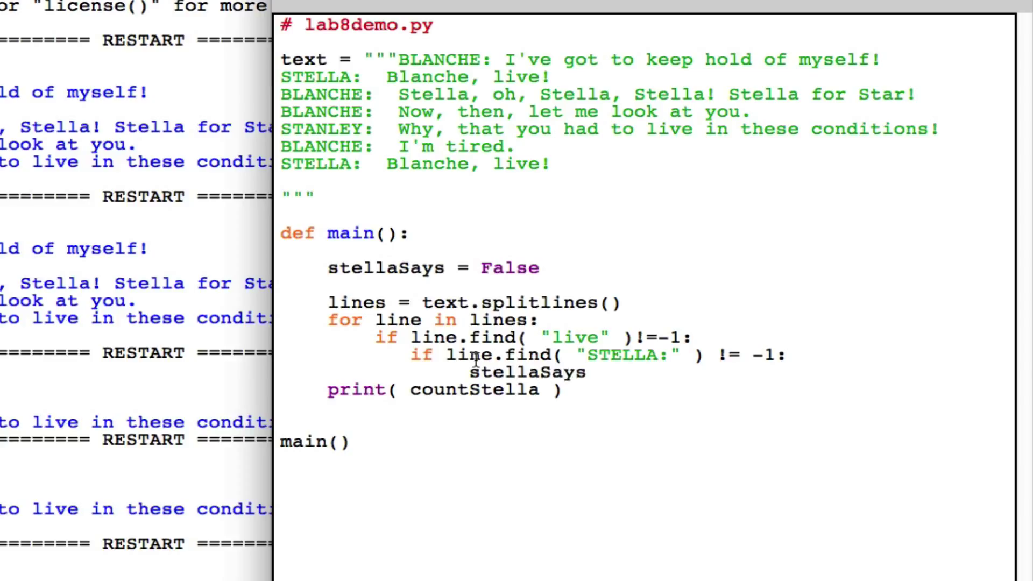
pyautogui.write('= True')
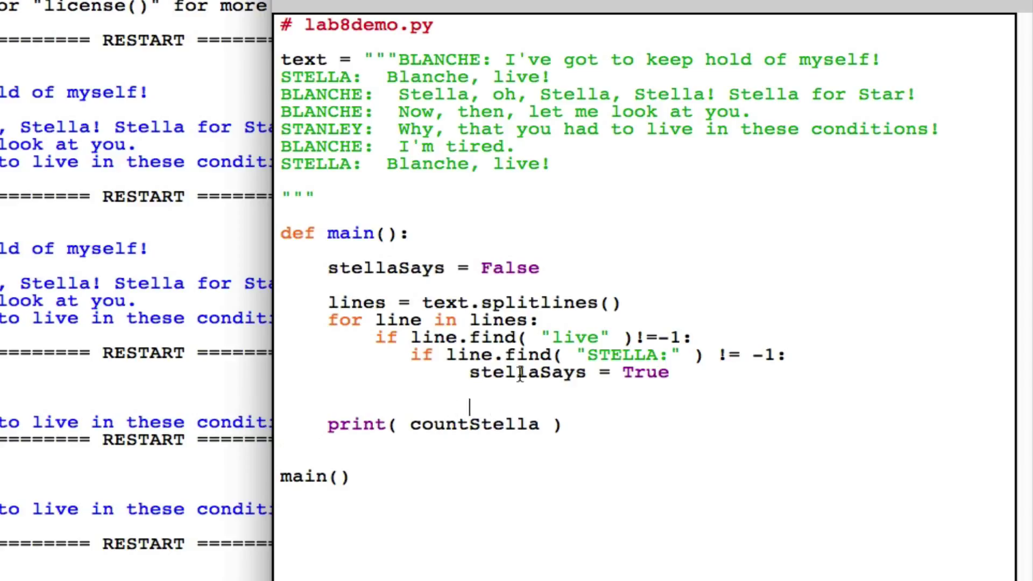
pyautogui.write('stellaSays')
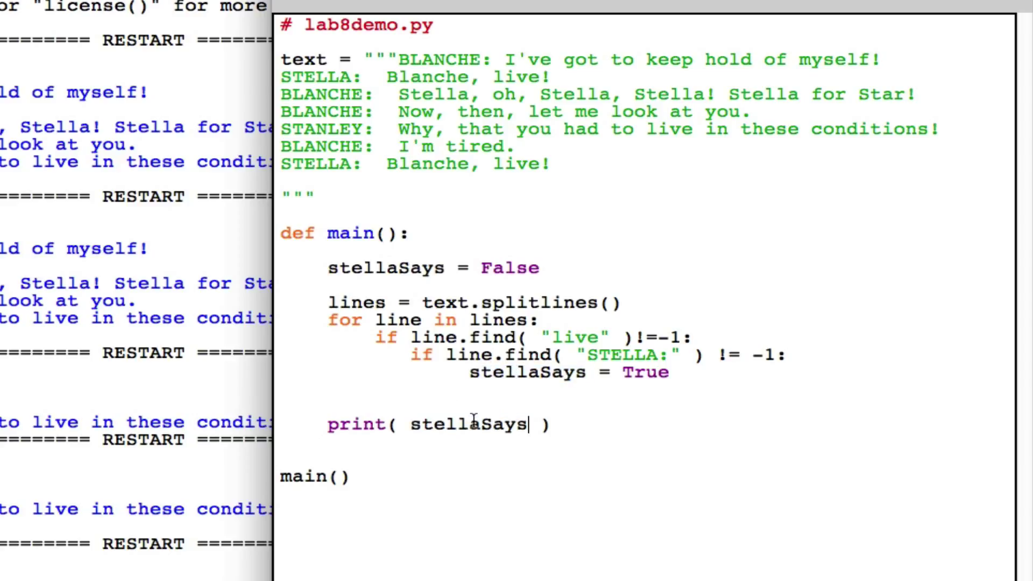
pyautogui.moveTo(432, 423)
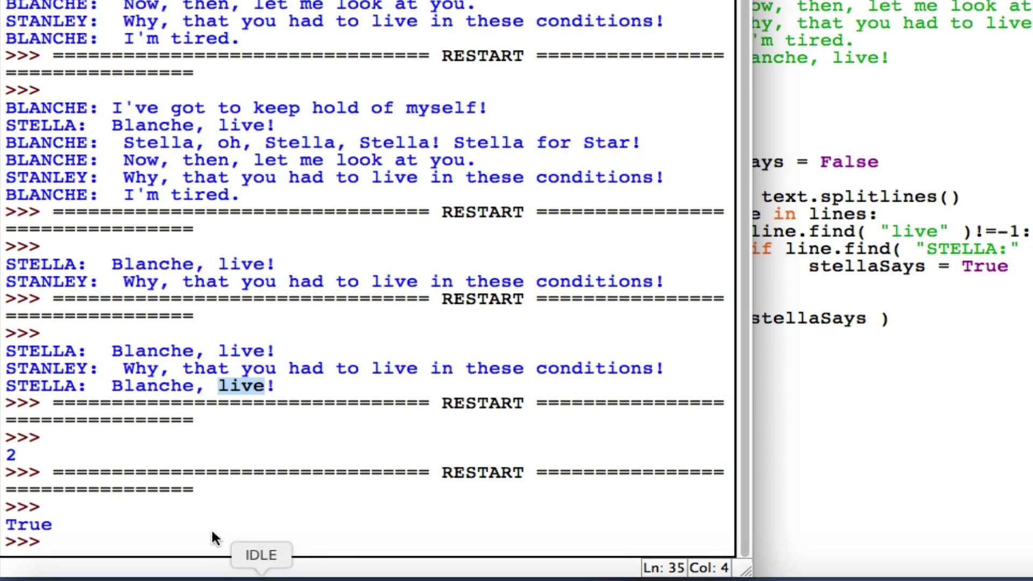
pyautogui.moveTo(248, 477)
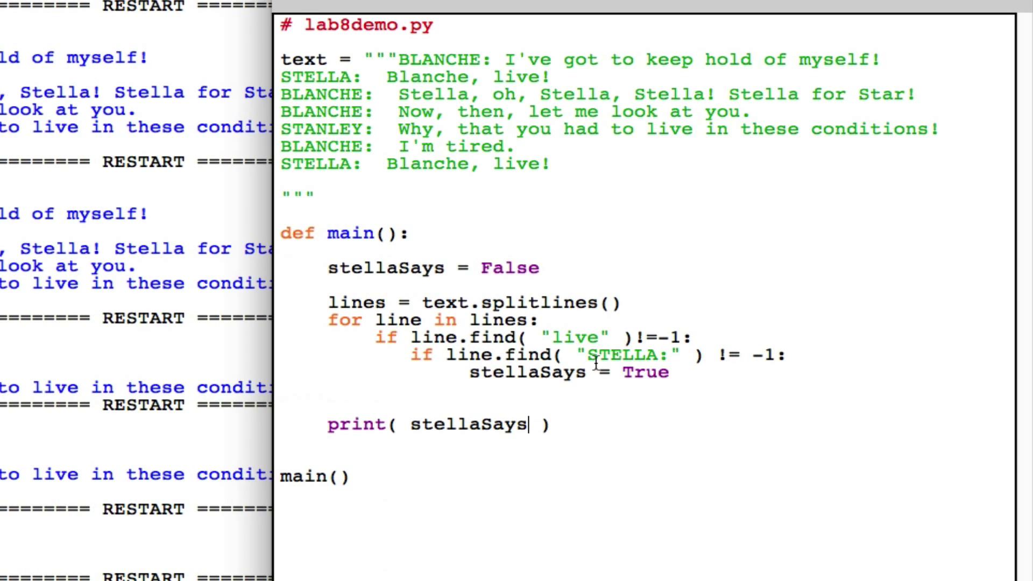
# Swap the searched word from live to chocolate to get False, then restore live.
pyautogui.doubleClick(579, 337)
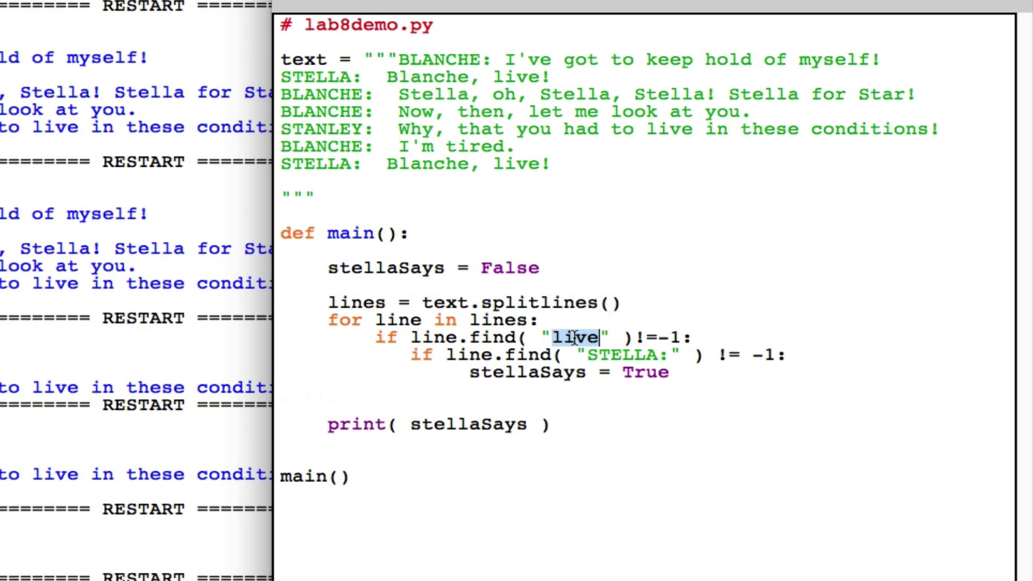
pyautogui.write('ch')
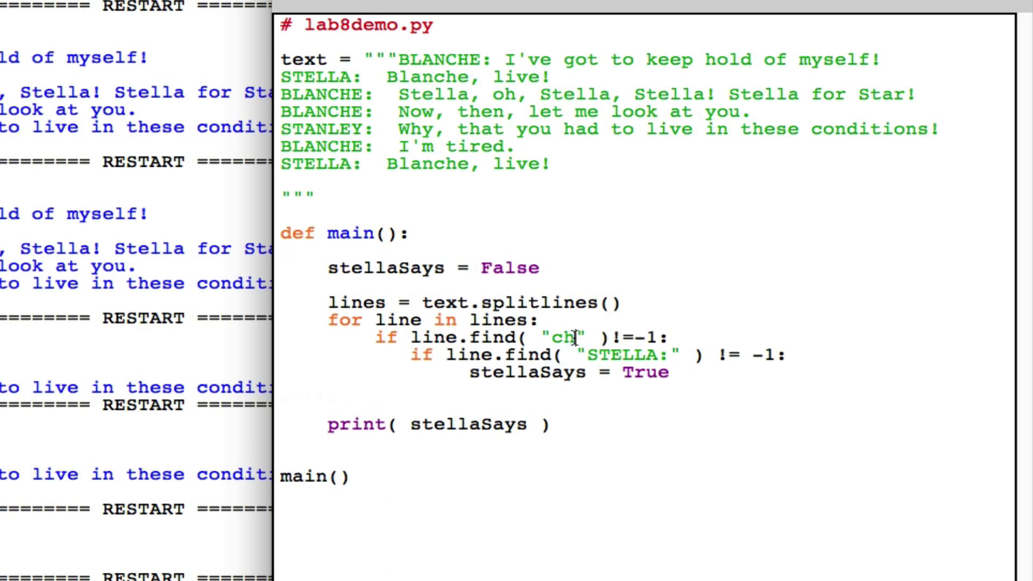
pyautogui.write('ocolate')
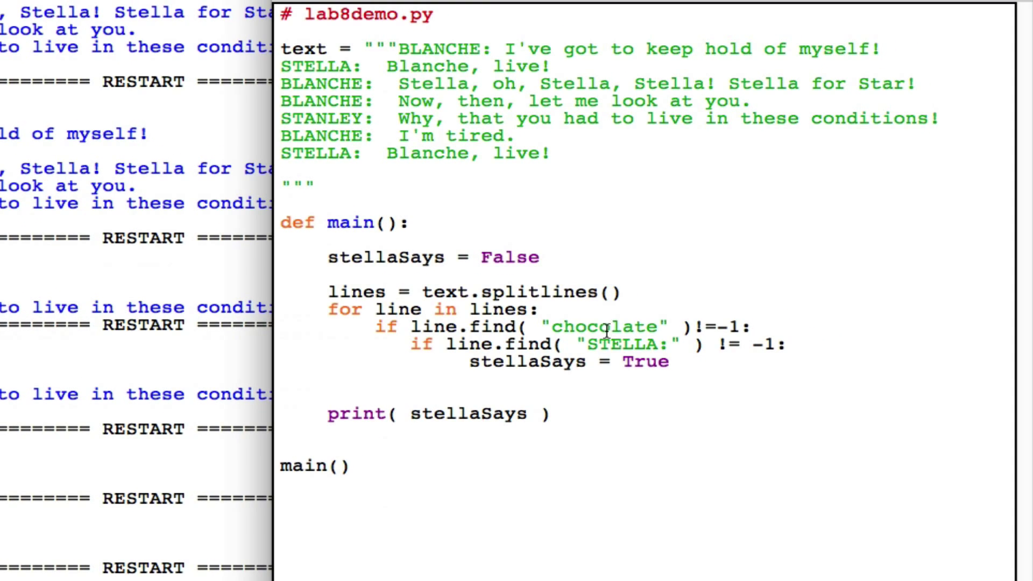
pyautogui.write('liv')
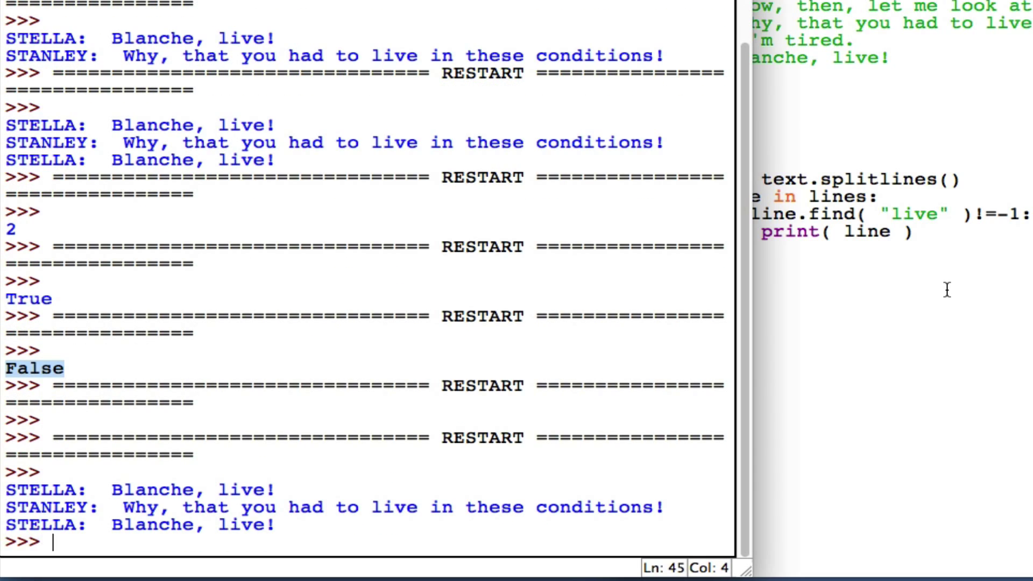
pyautogui.moveTo(728, 263)
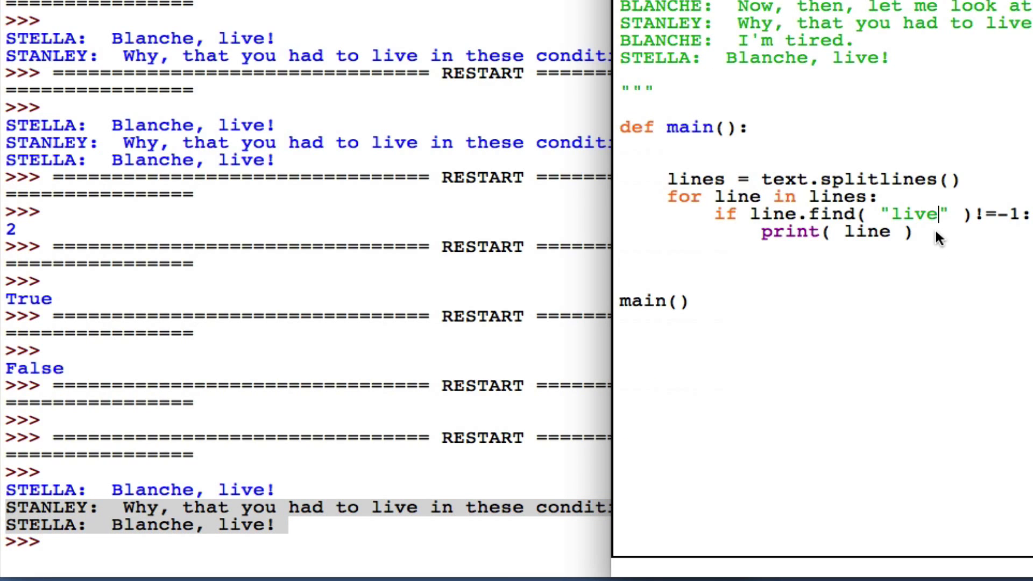
# Add break after print( line ) so only the first live line prints.
pyautogui.write('break')
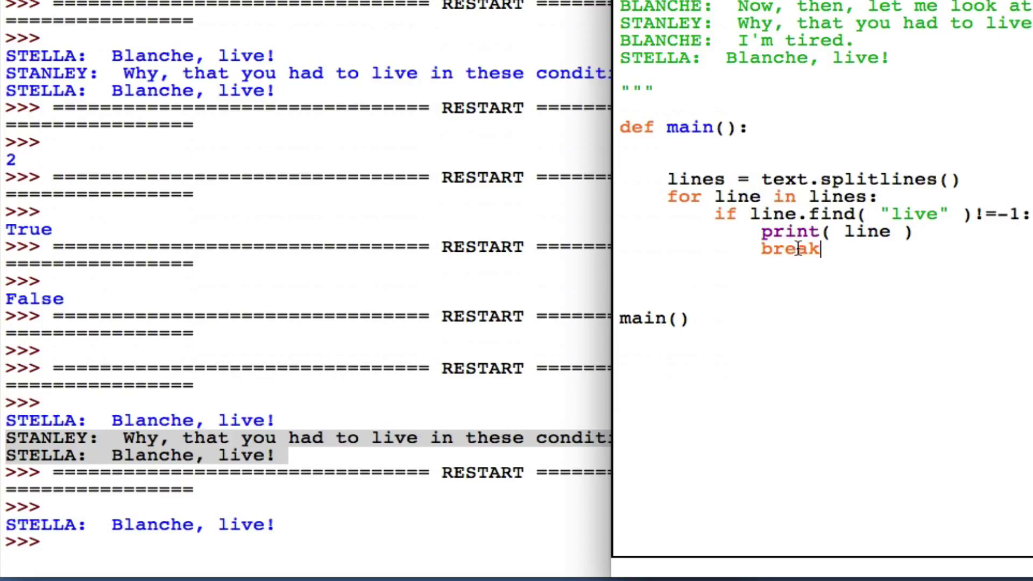
pyautogui.moveTo(689, 215)
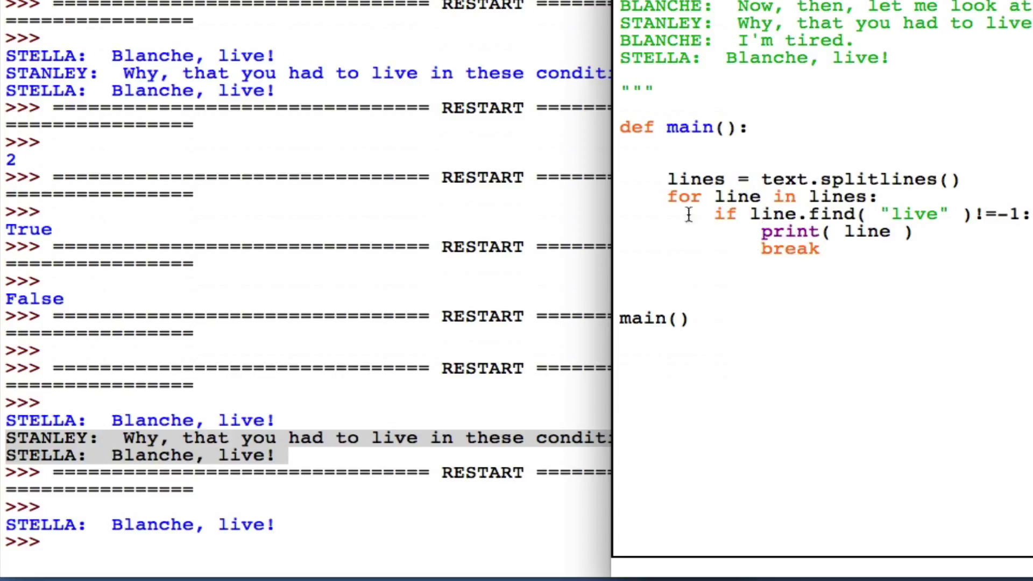
pyautogui.moveTo(689, 196)
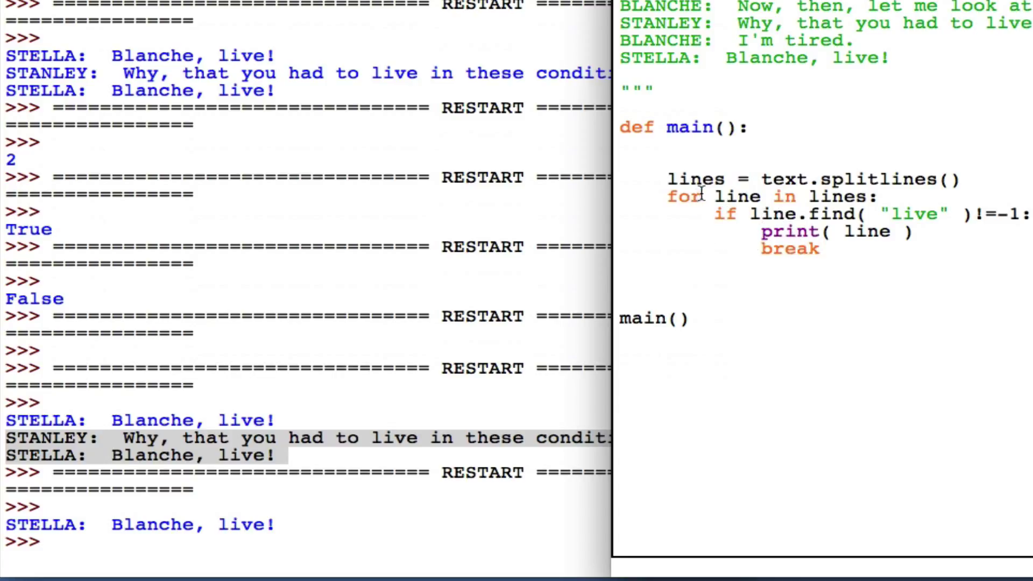